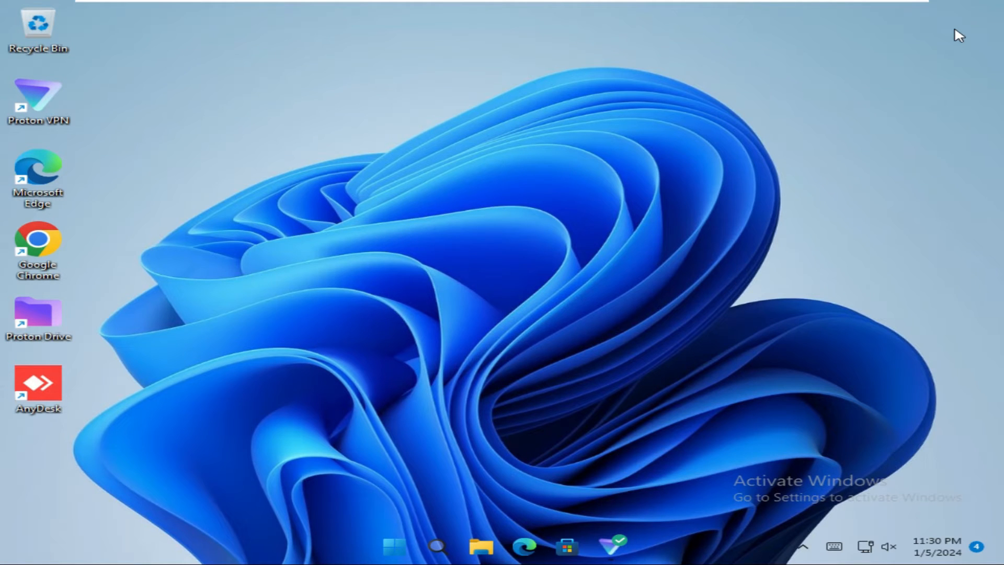
pyautogui.moveTo(841, 506)
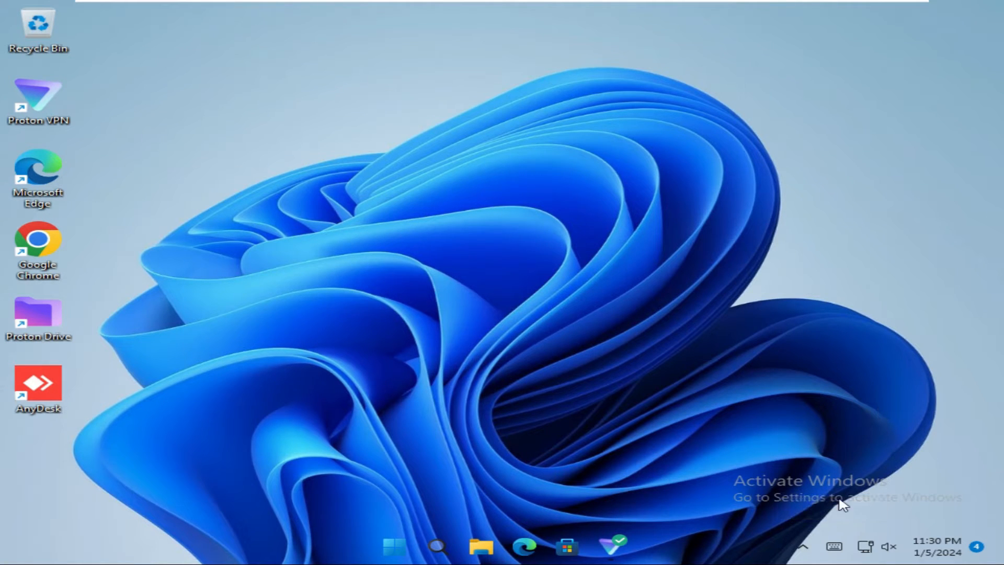
pyautogui.moveTo(833, 545)
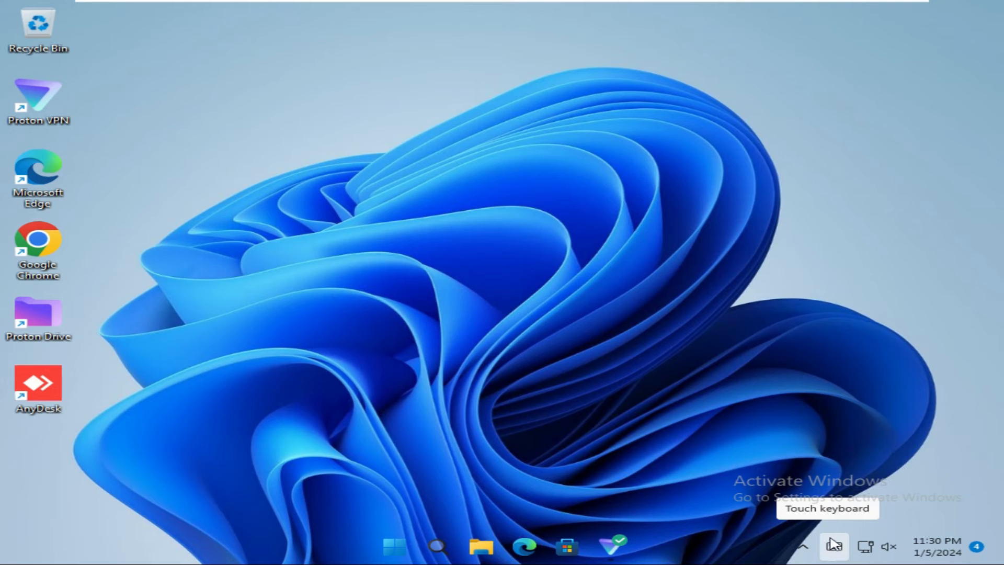
pyautogui.moveTo(414, 466)
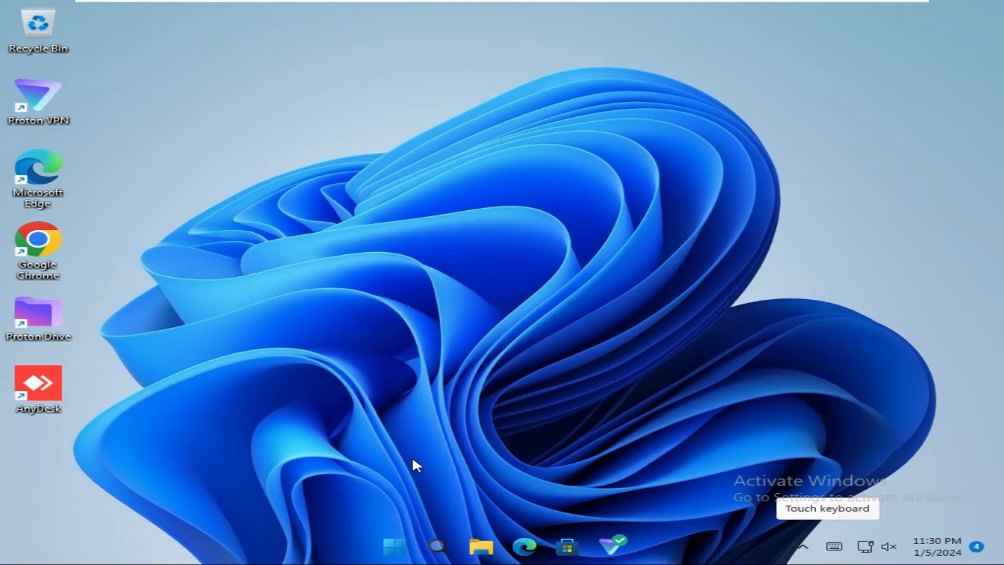
# Launch the Settings app from the Start menu's pinned apps.
pyautogui.click(394, 545)
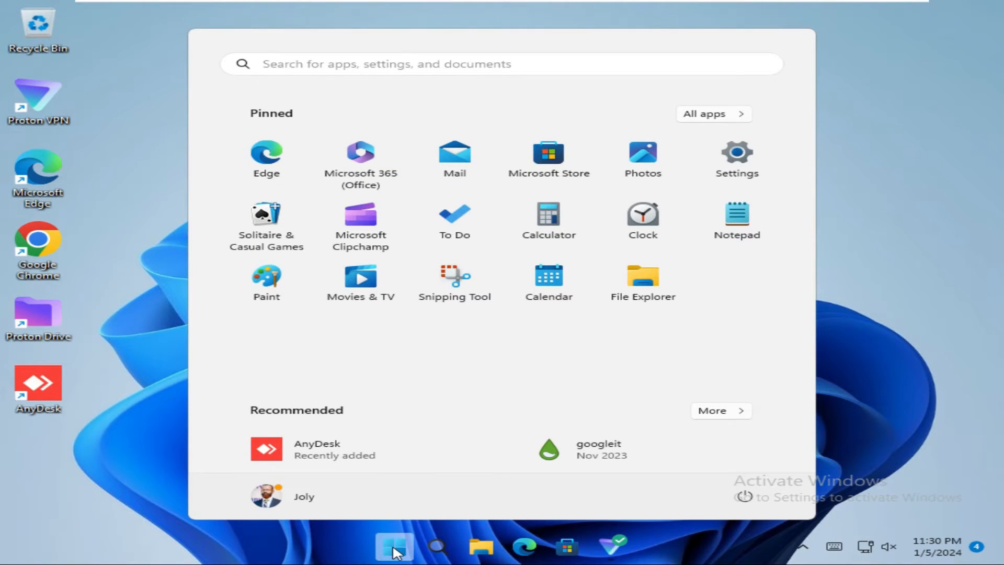
pyautogui.moveTo(735, 157)
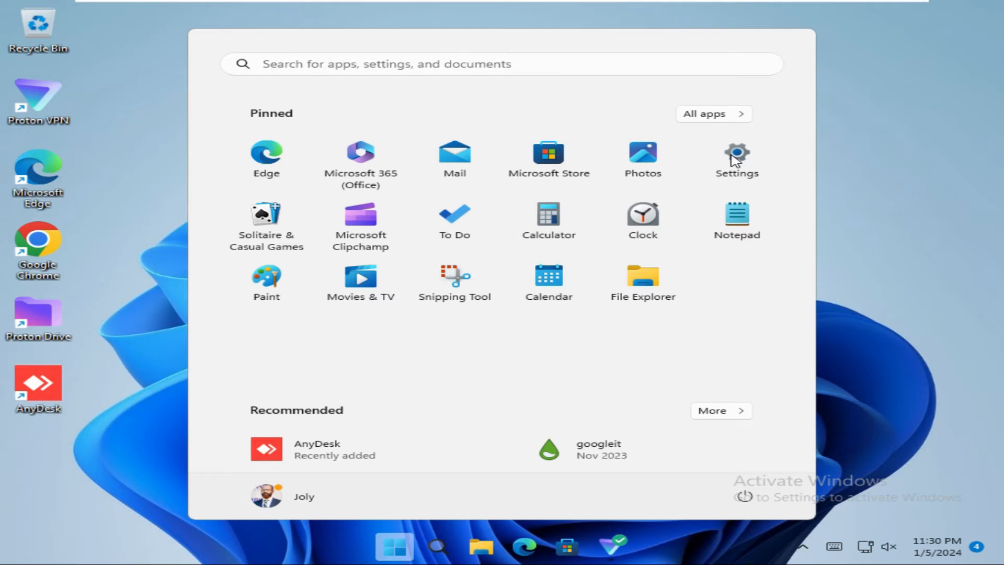
pyautogui.click(736, 154)
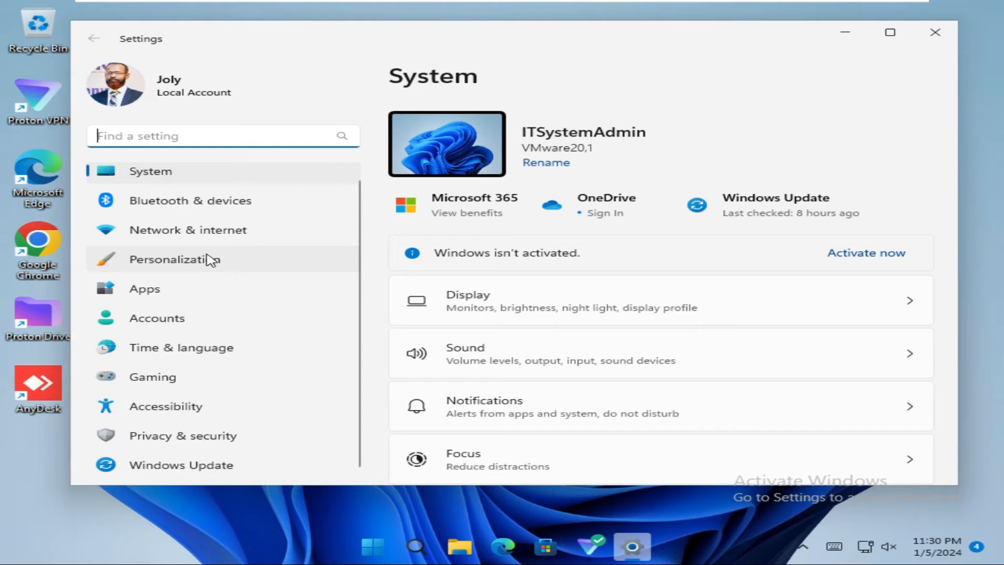
# Go to the Personalization page and scroll down toward the Taskbar entry.
pyautogui.click(175, 258)
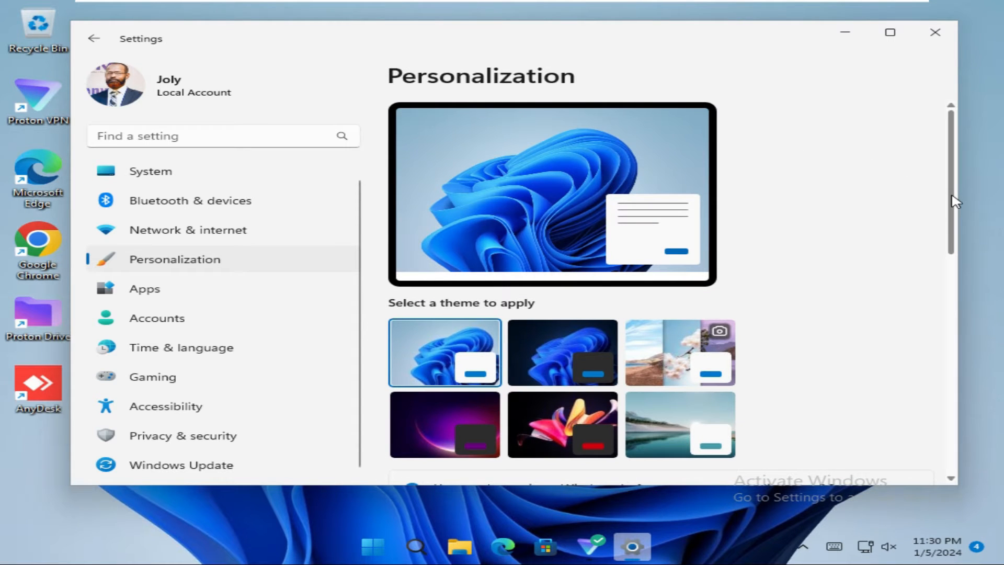
pyautogui.scroll(-3)
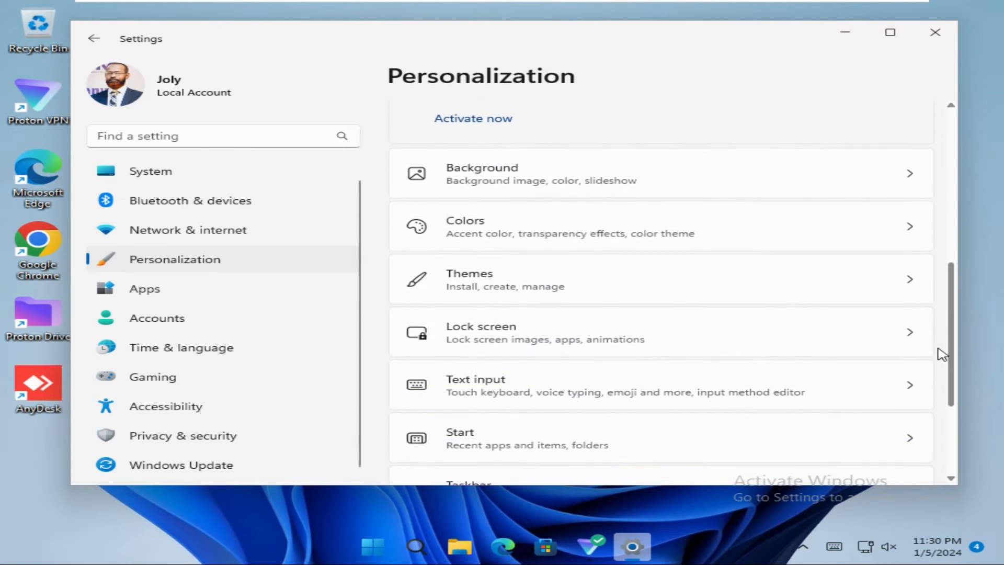
pyautogui.scroll(-3)
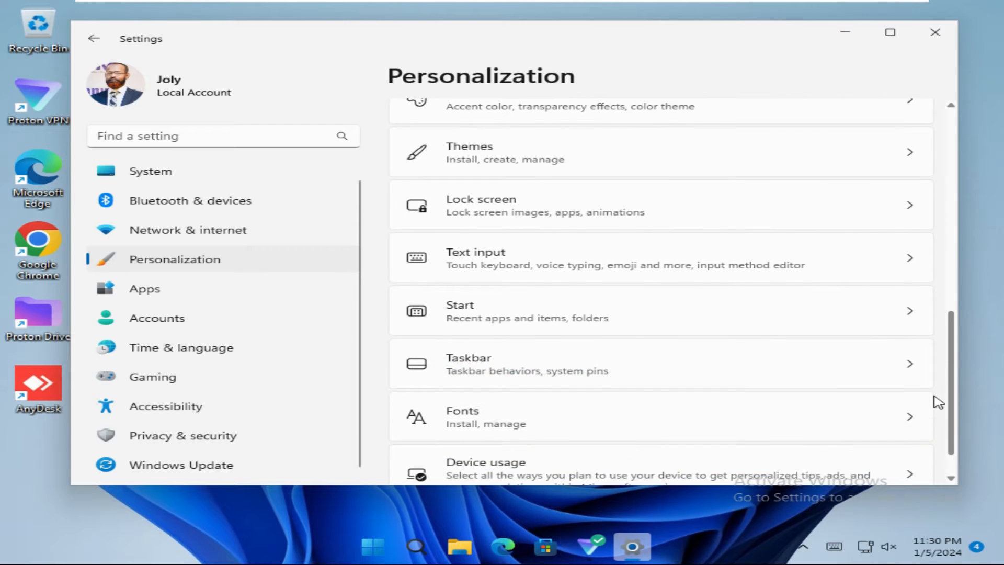
pyautogui.scroll(-3)
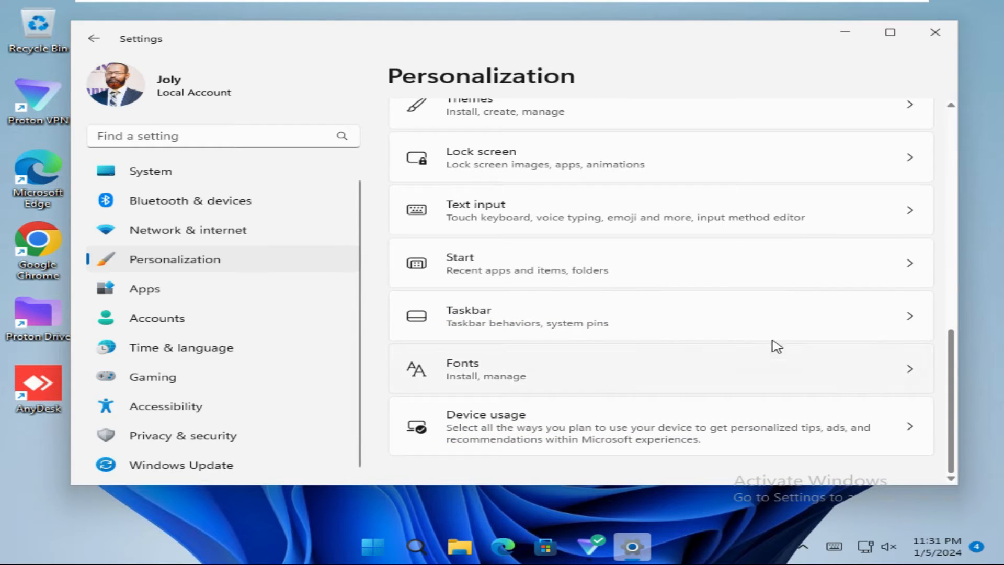
pyautogui.moveTo(645, 323)
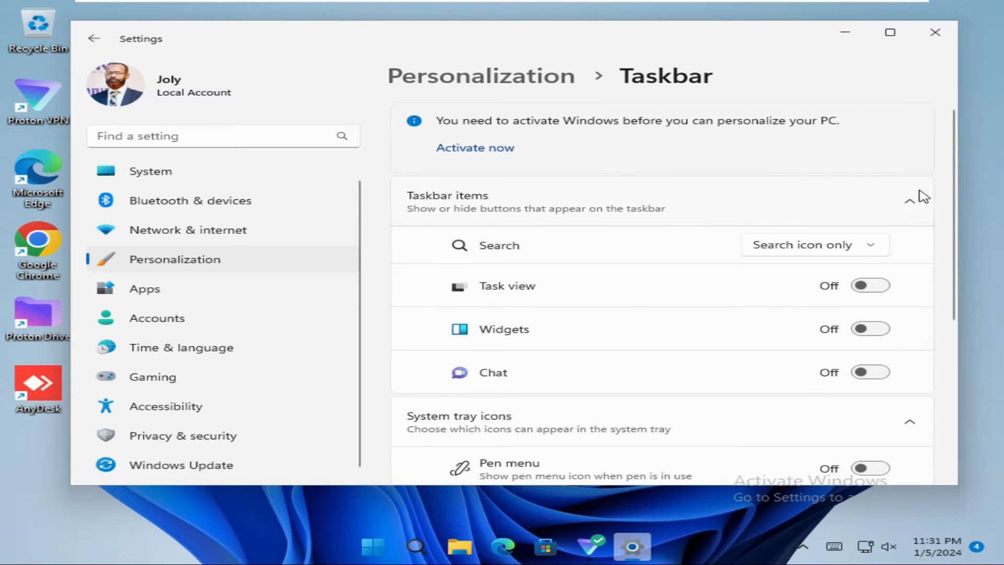
# Scroll the Taskbar page down to the System tray icons section.
pyautogui.scroll(-3)
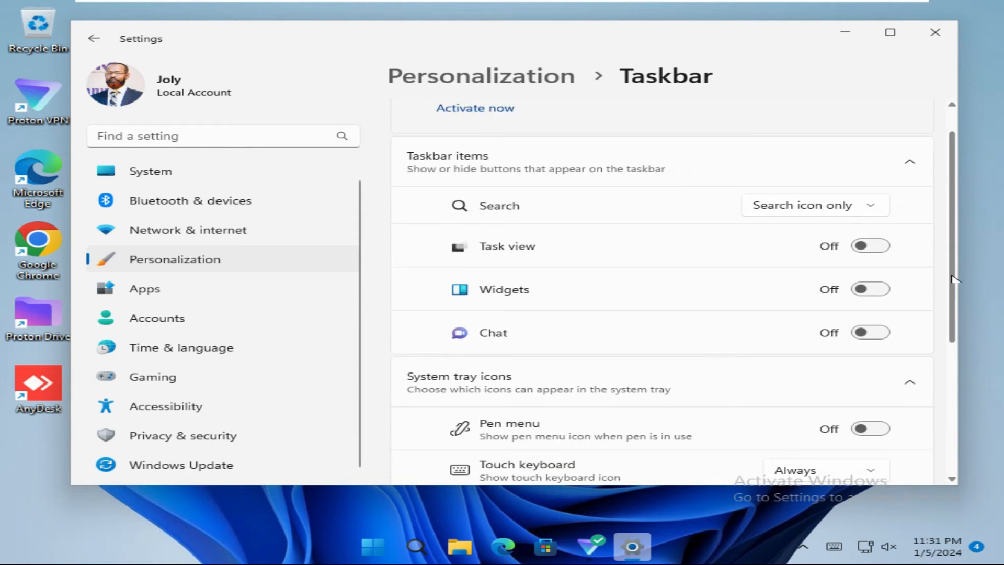
pyautogui.scroll(-3)
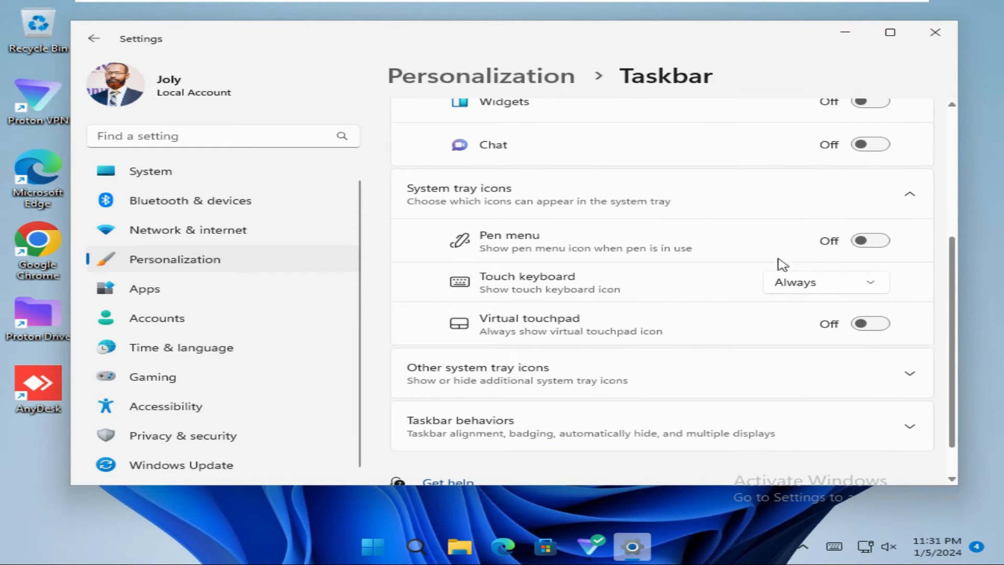
pyautogui.moveTo(536, 286)
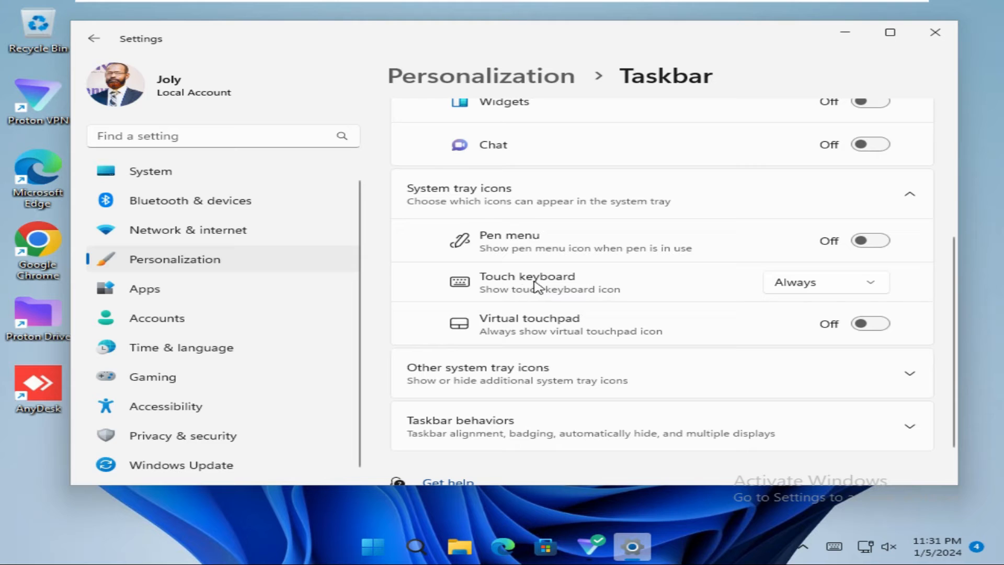
pyautogui.moveTo(765, 292)
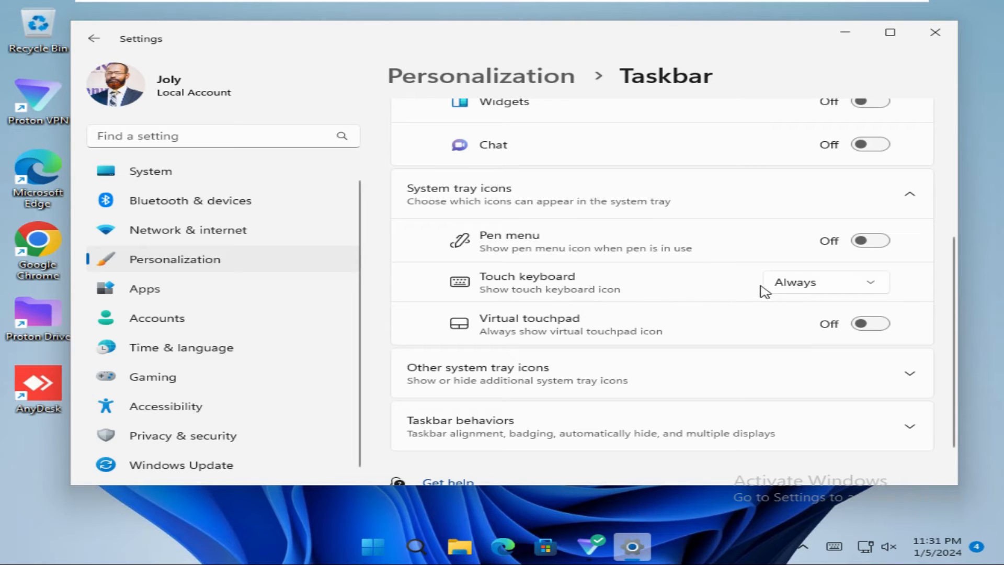
pyautogui.moveTo(790, 293)
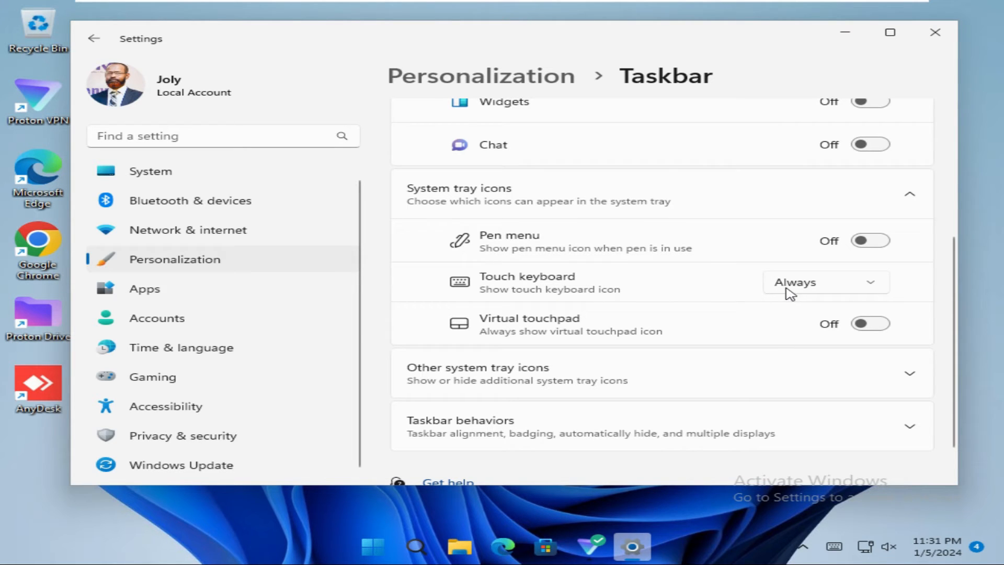
pyautogui.moveTo(830, 537)
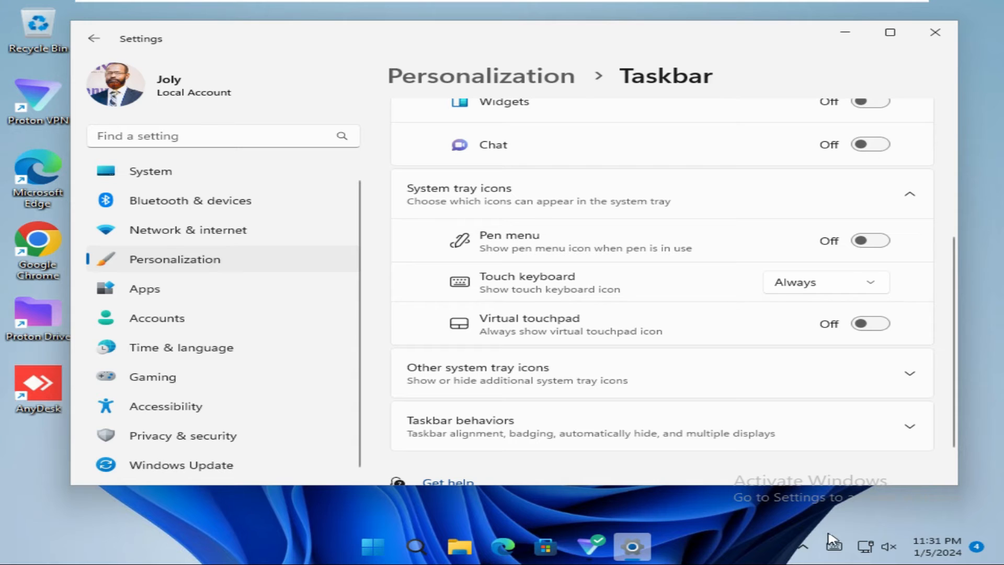
pyautogui.moveTo(833, 546)
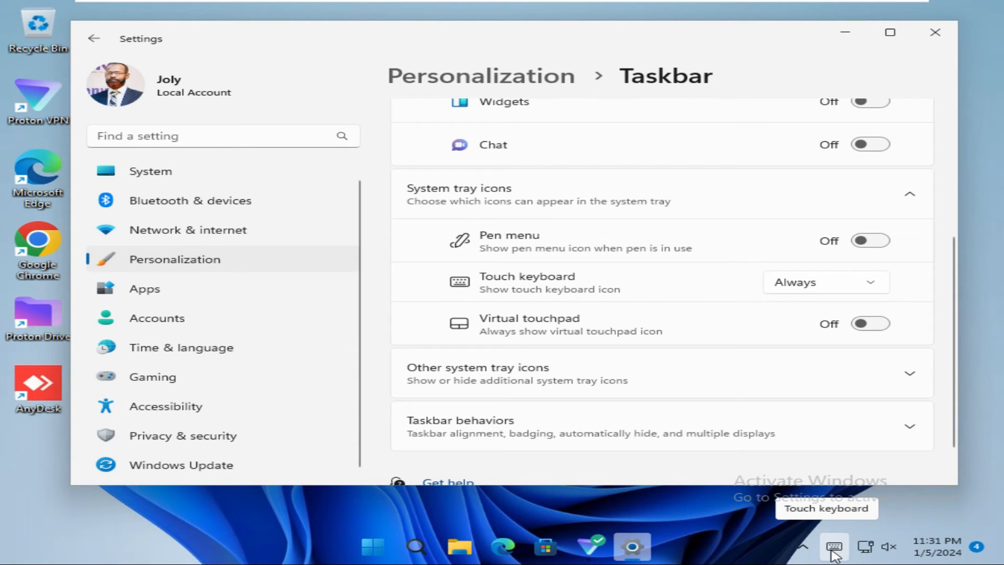
pyautogui.moveTo(785, 397)
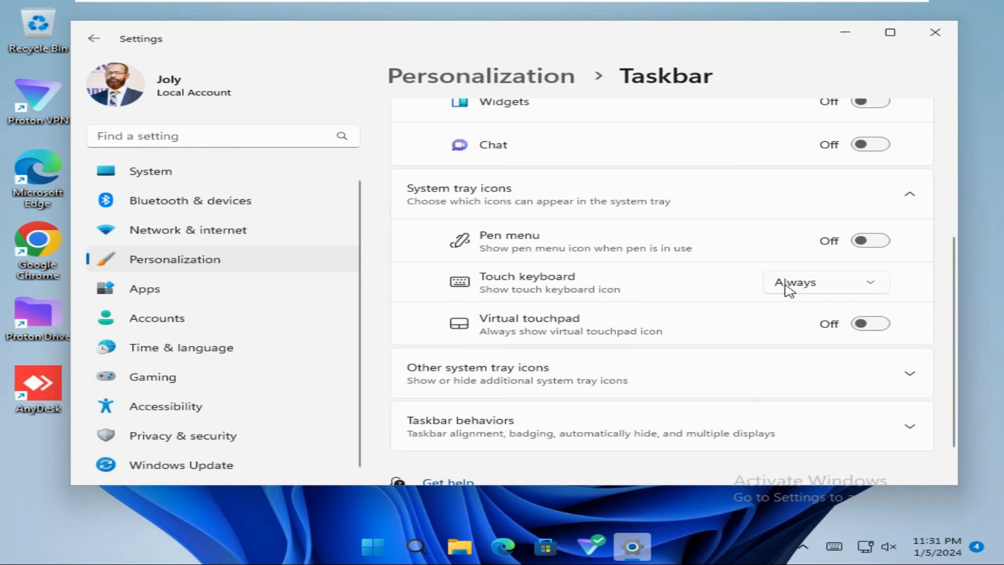
# Set the Touch keyboard tray icon to 'When no keyboard attached'.
pyautogui.click(824, 282)
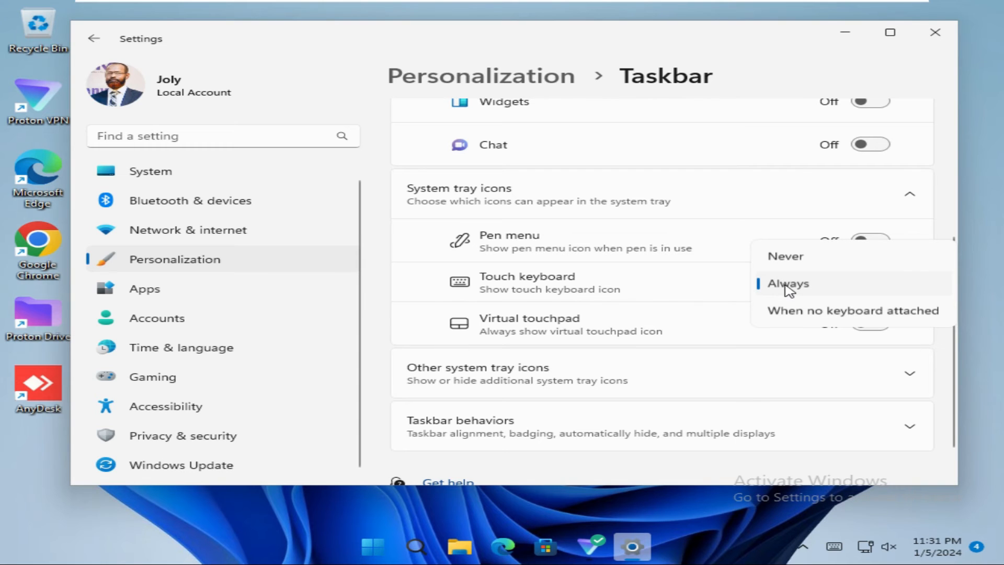
pyautogui.moveTo(848, 317)
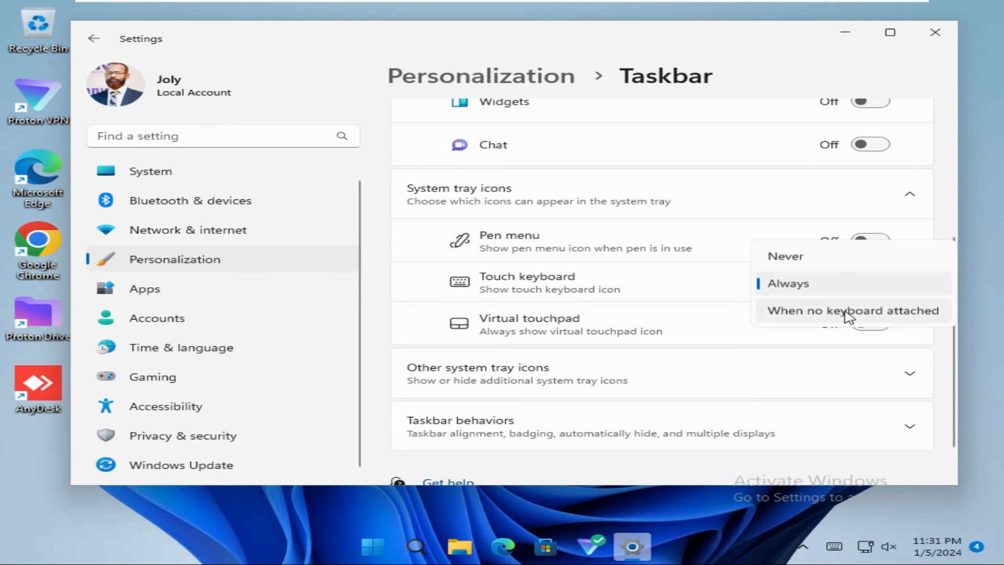
pyautogui.moveTo(746, 261)
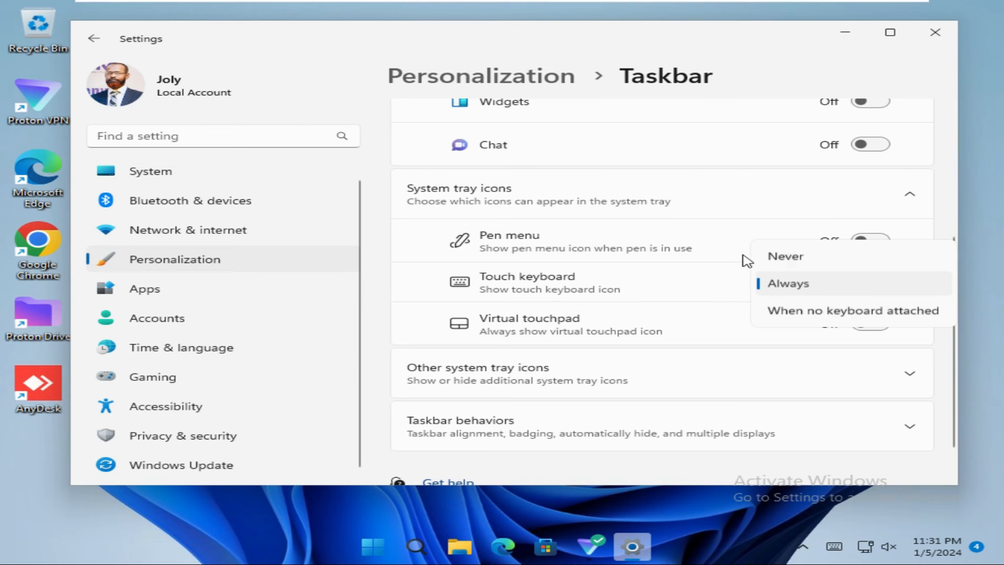
pyautogui.moveTo(797, 320)
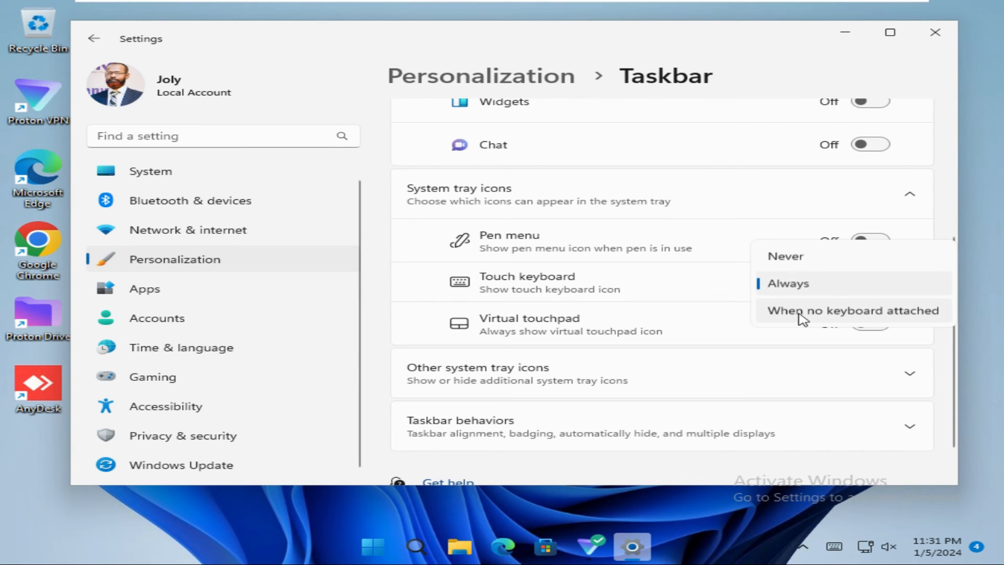
pyautogui.click(851, 311)
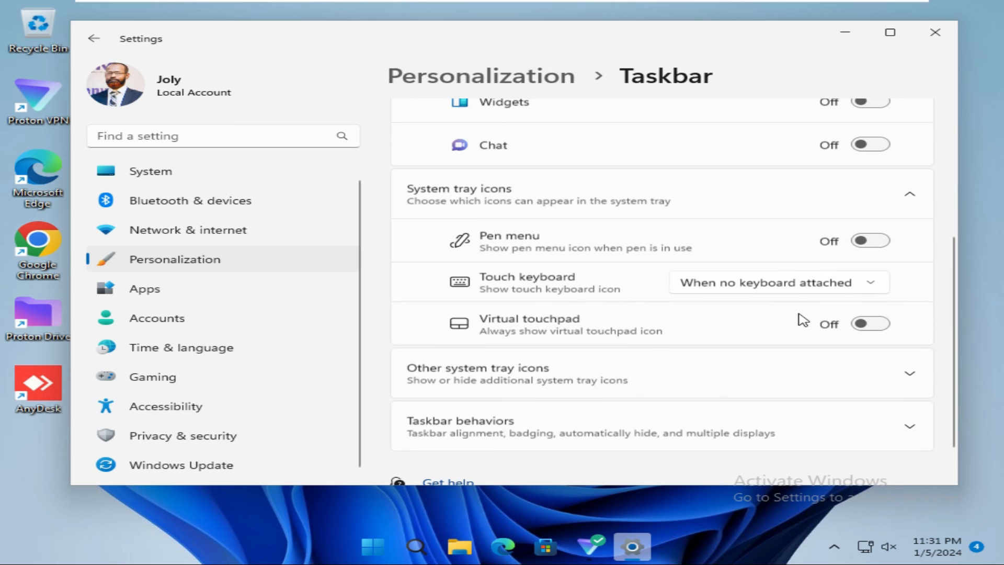
pyautogui.moveTo(837, 530)
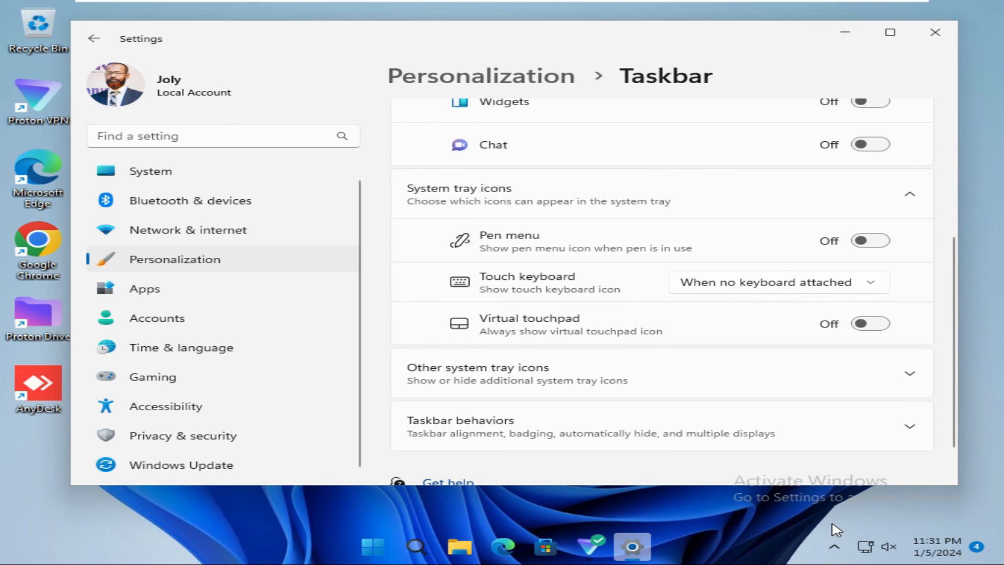
pyautogui.click(835, 546)
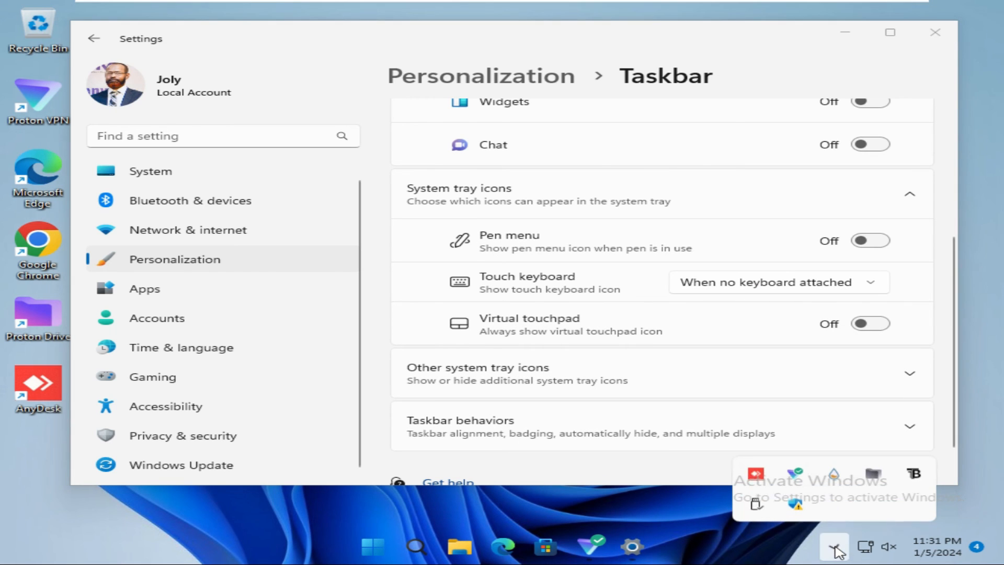
pyautogui.click(833, 547)
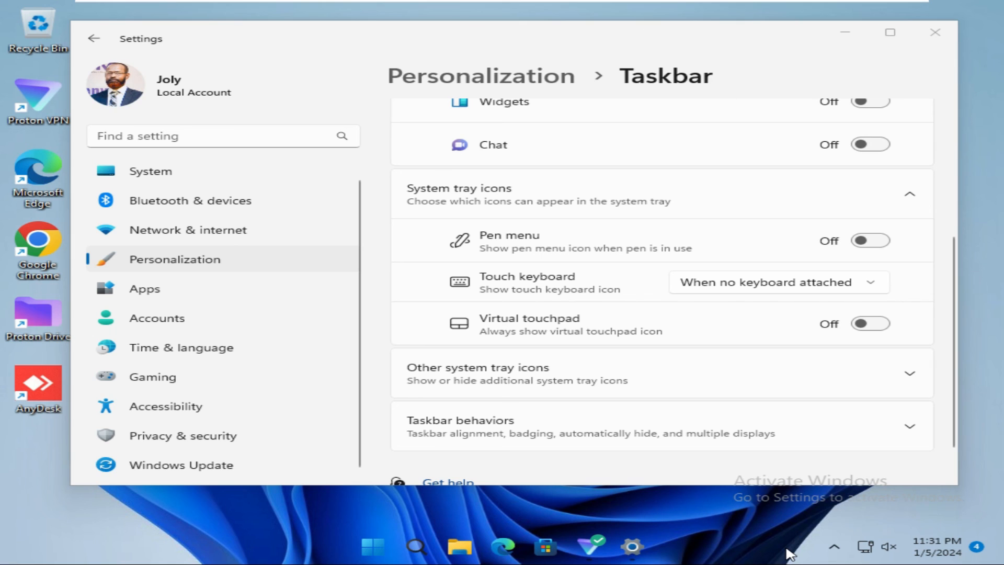